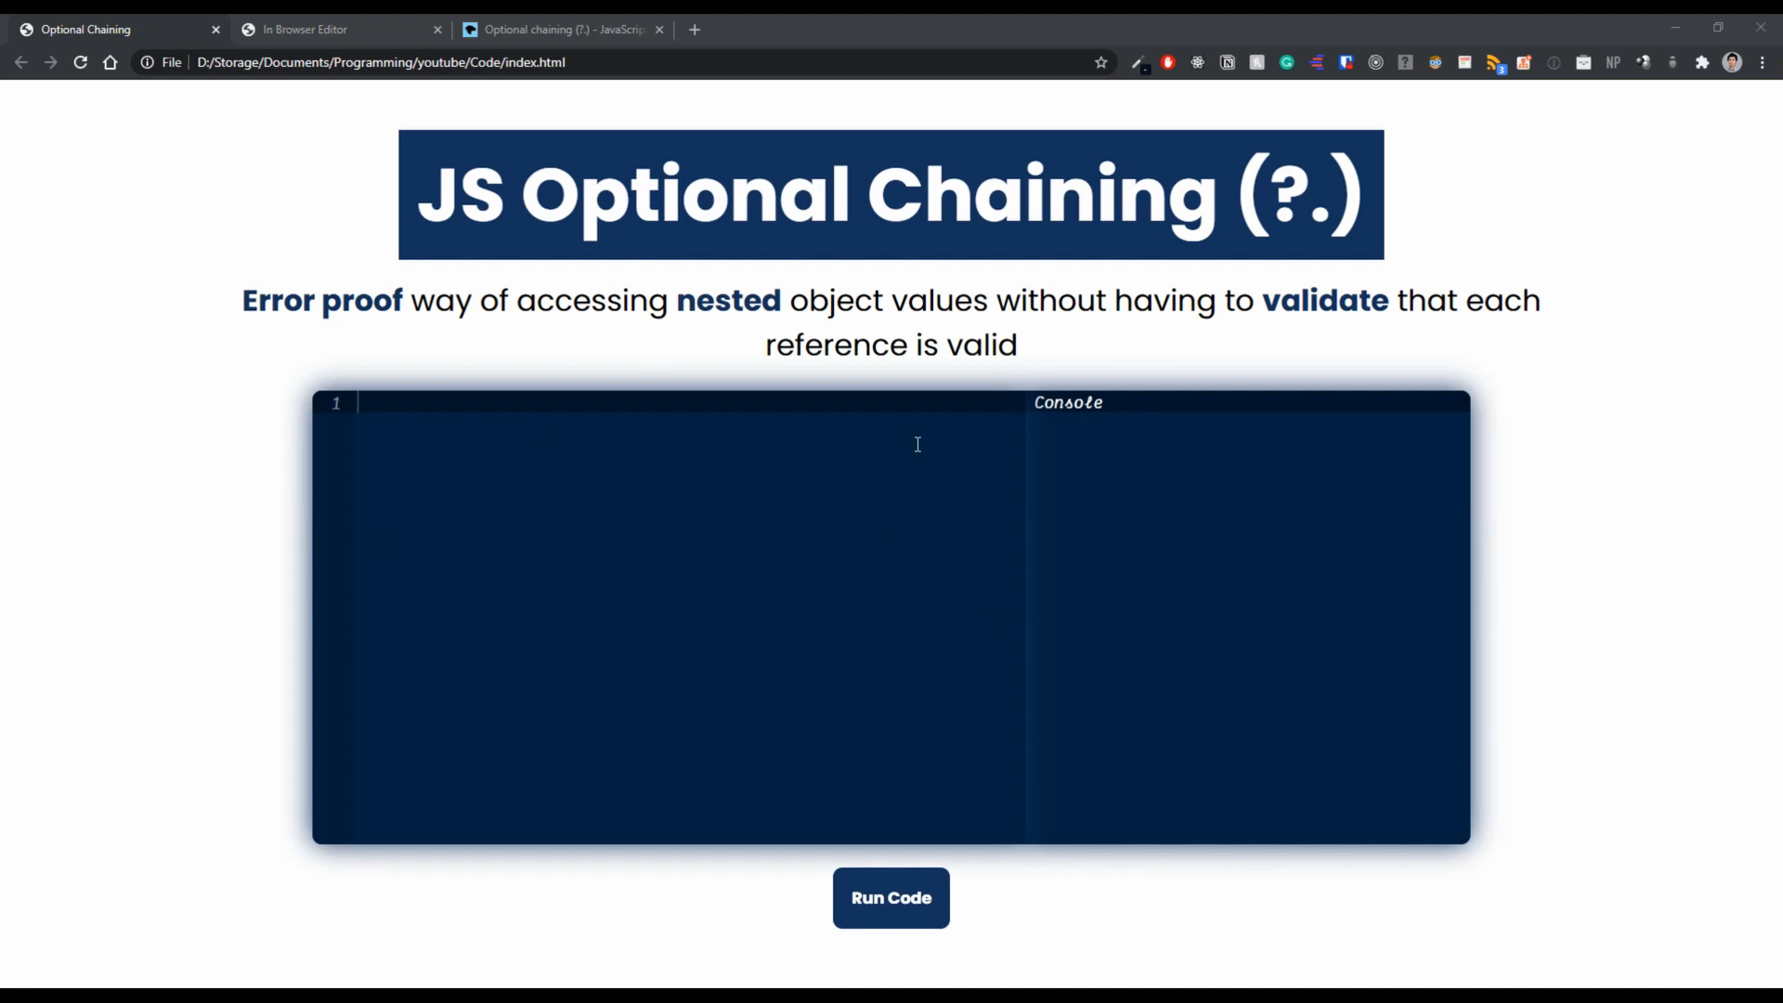
Type scratch characters, then bring up MDN's optional chaining demo with its undefined console output.
text(h)
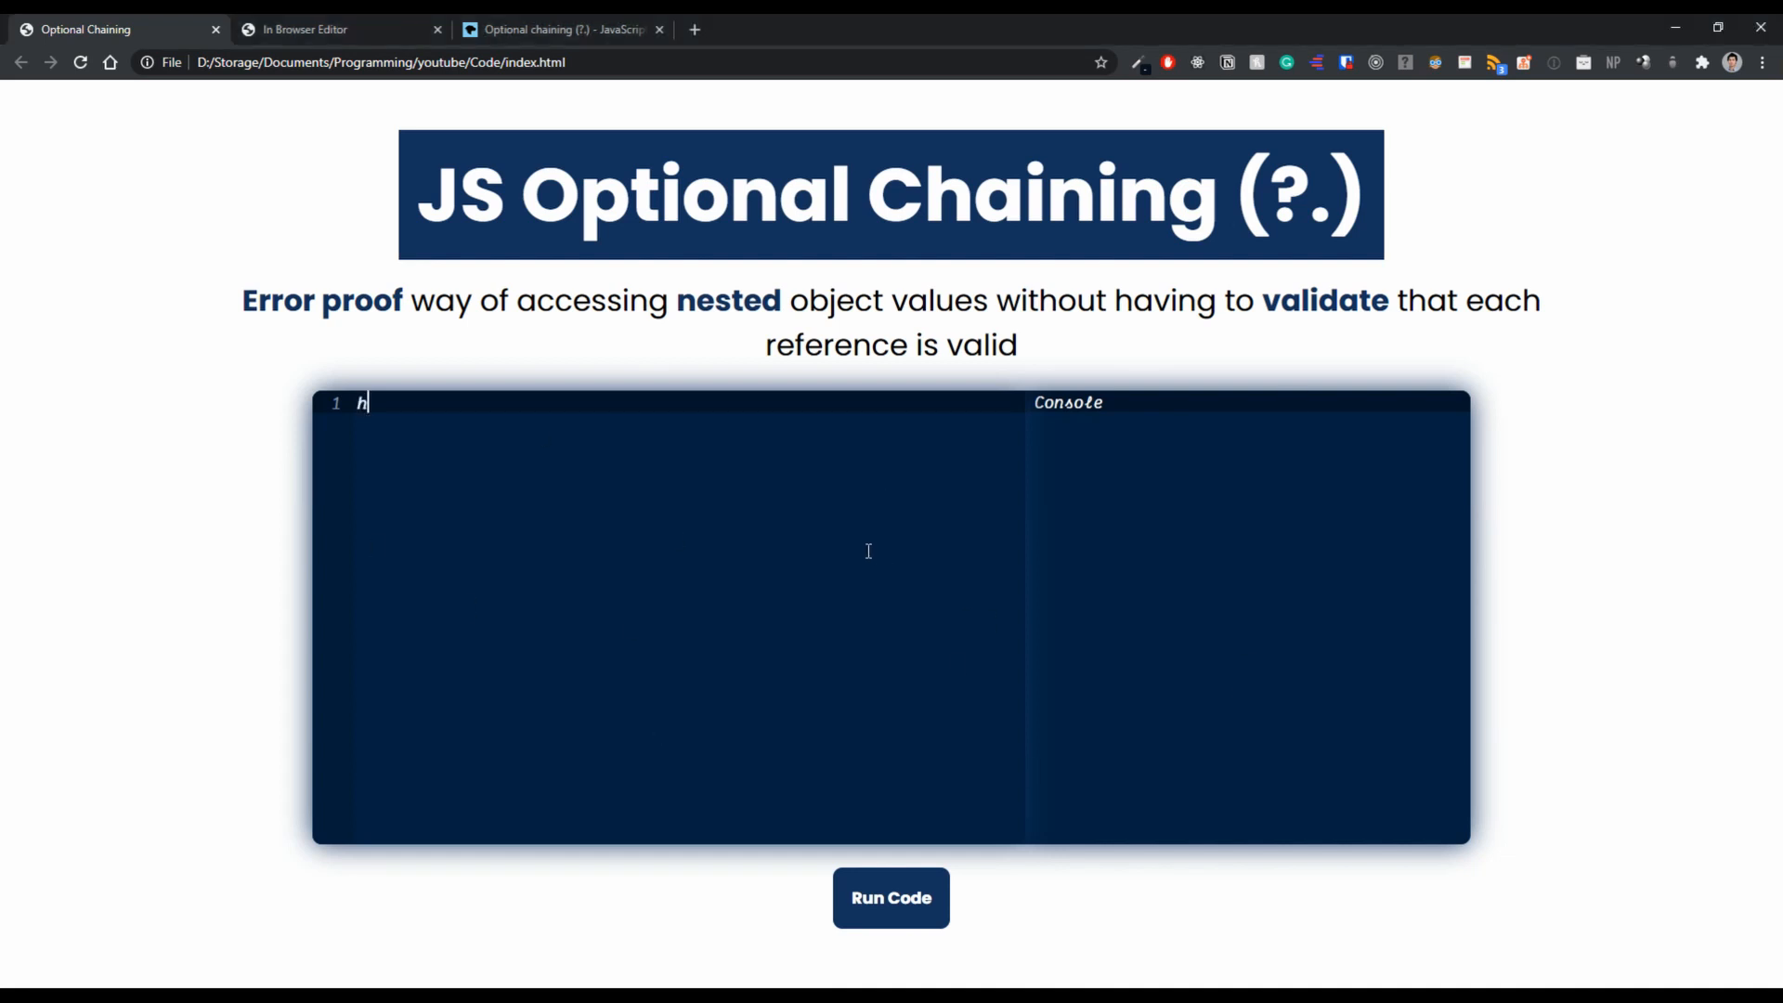
text(jhjkhjk)
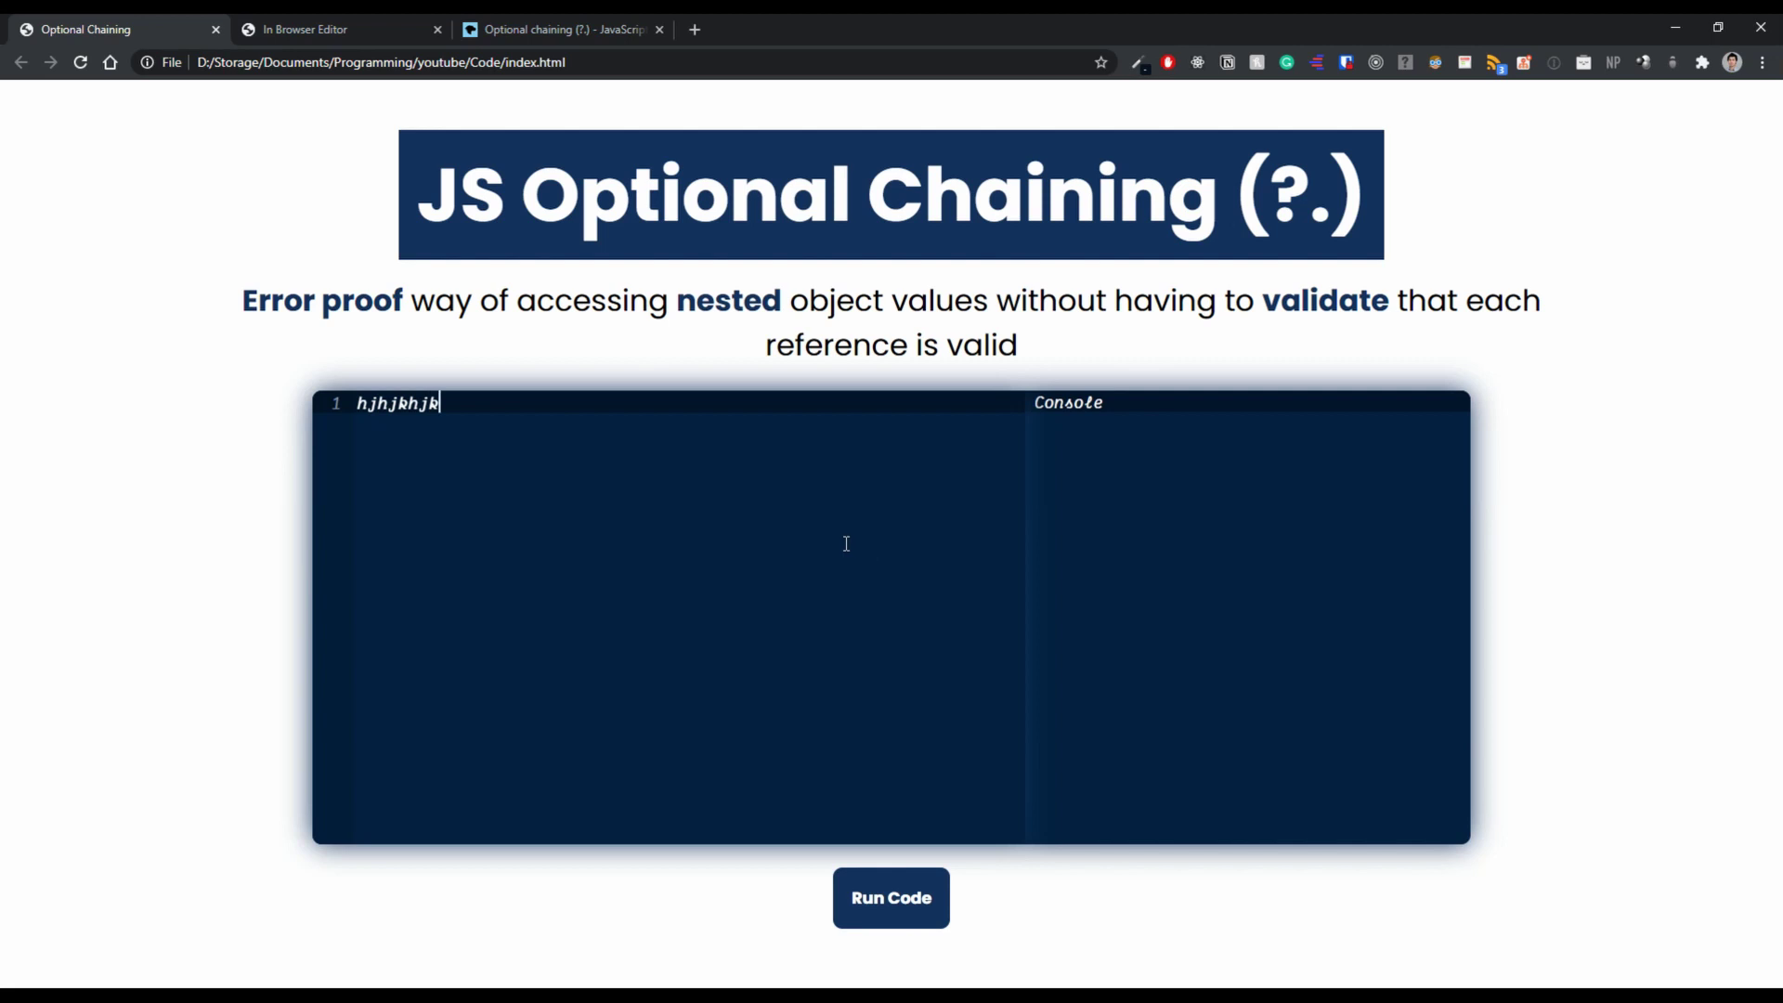
text(nmknl)
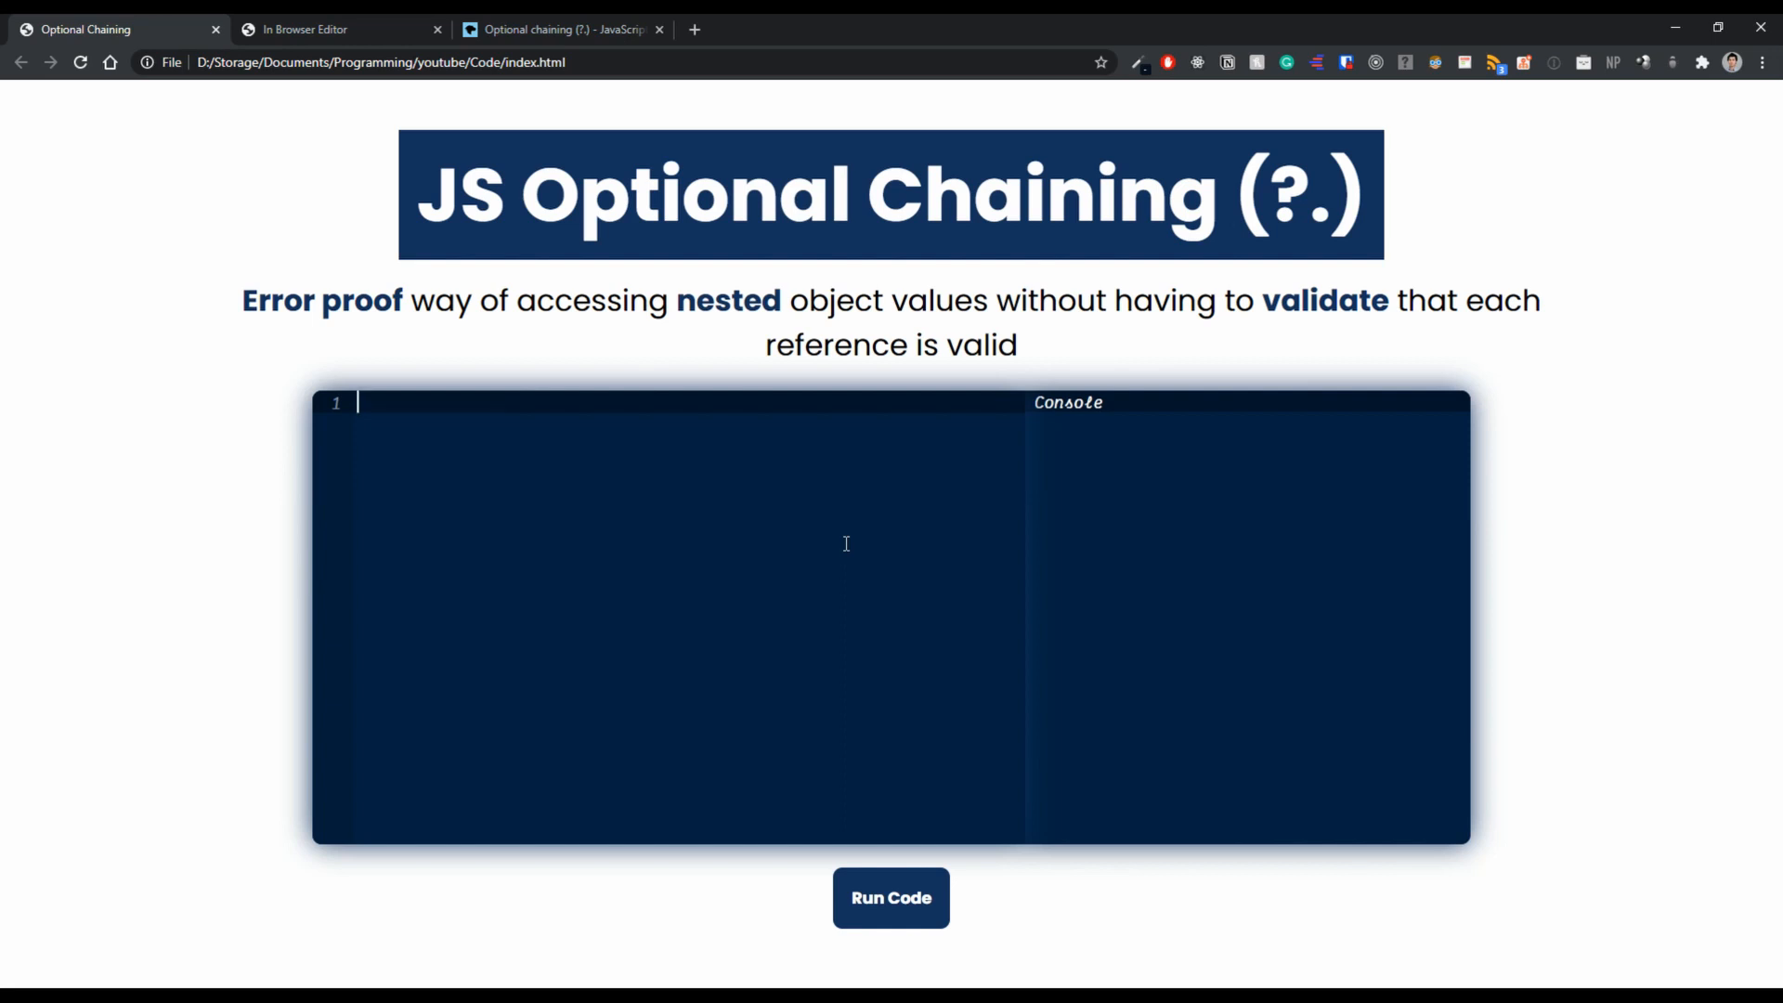
mouse_move(865, 464)
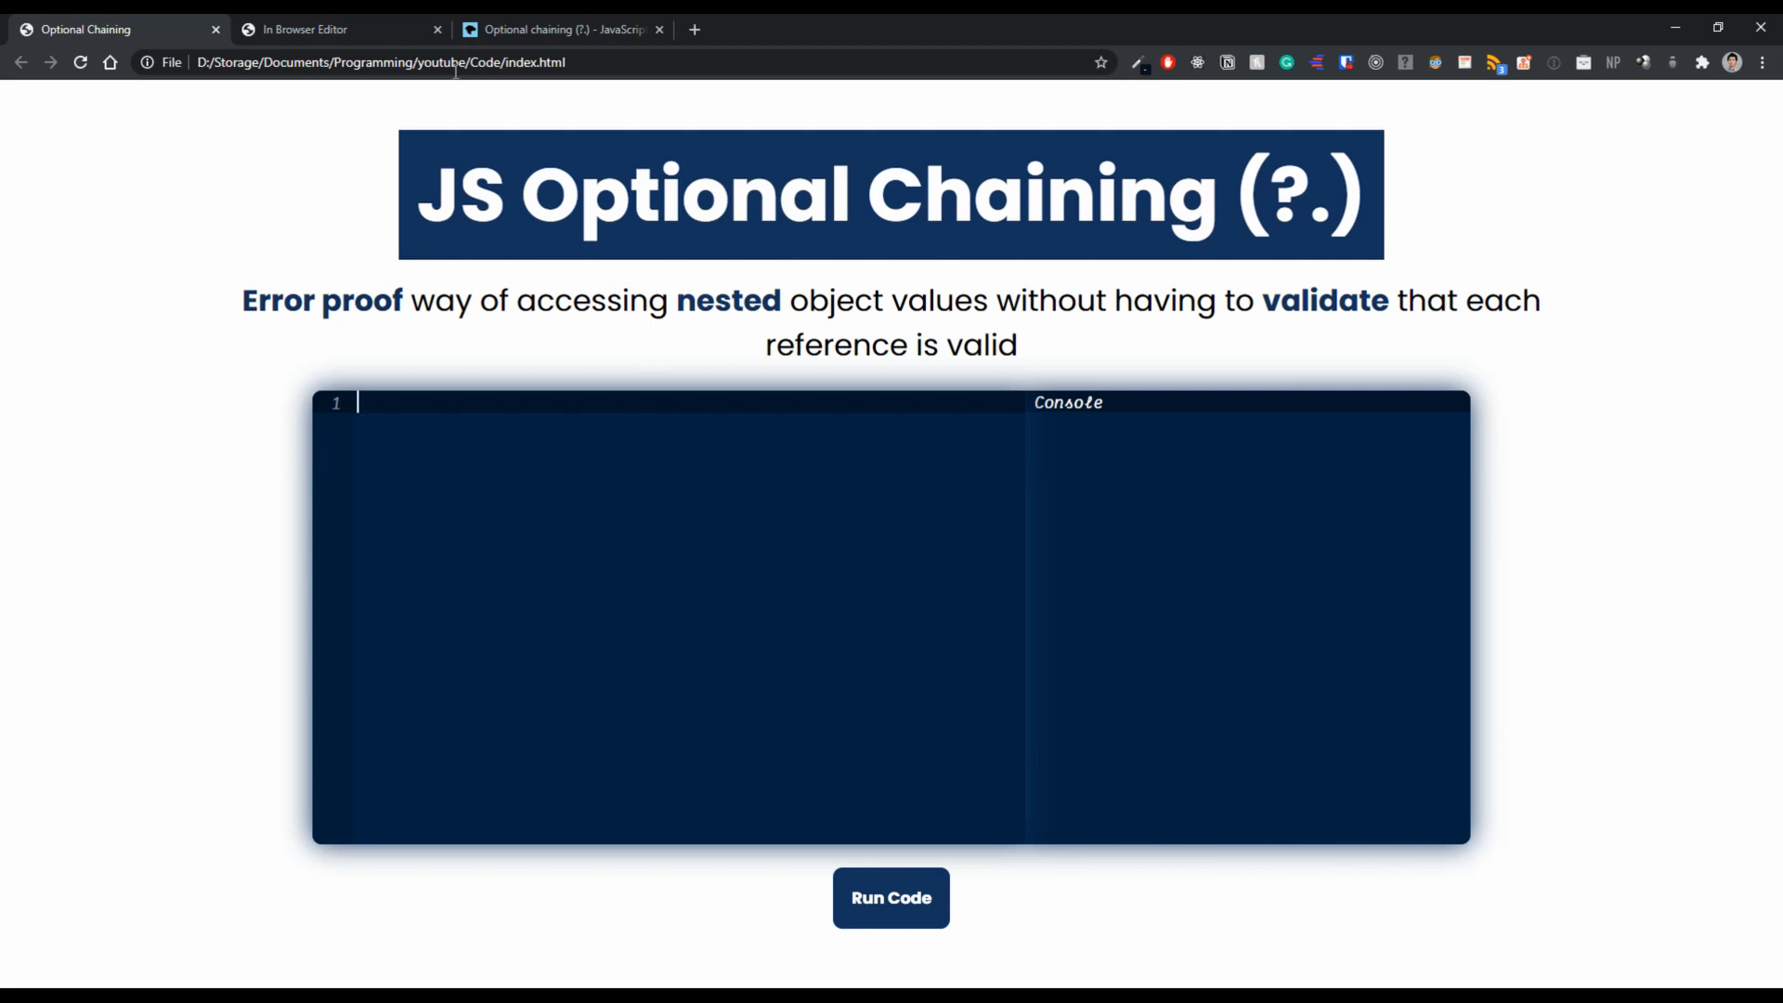
click(558, 30)
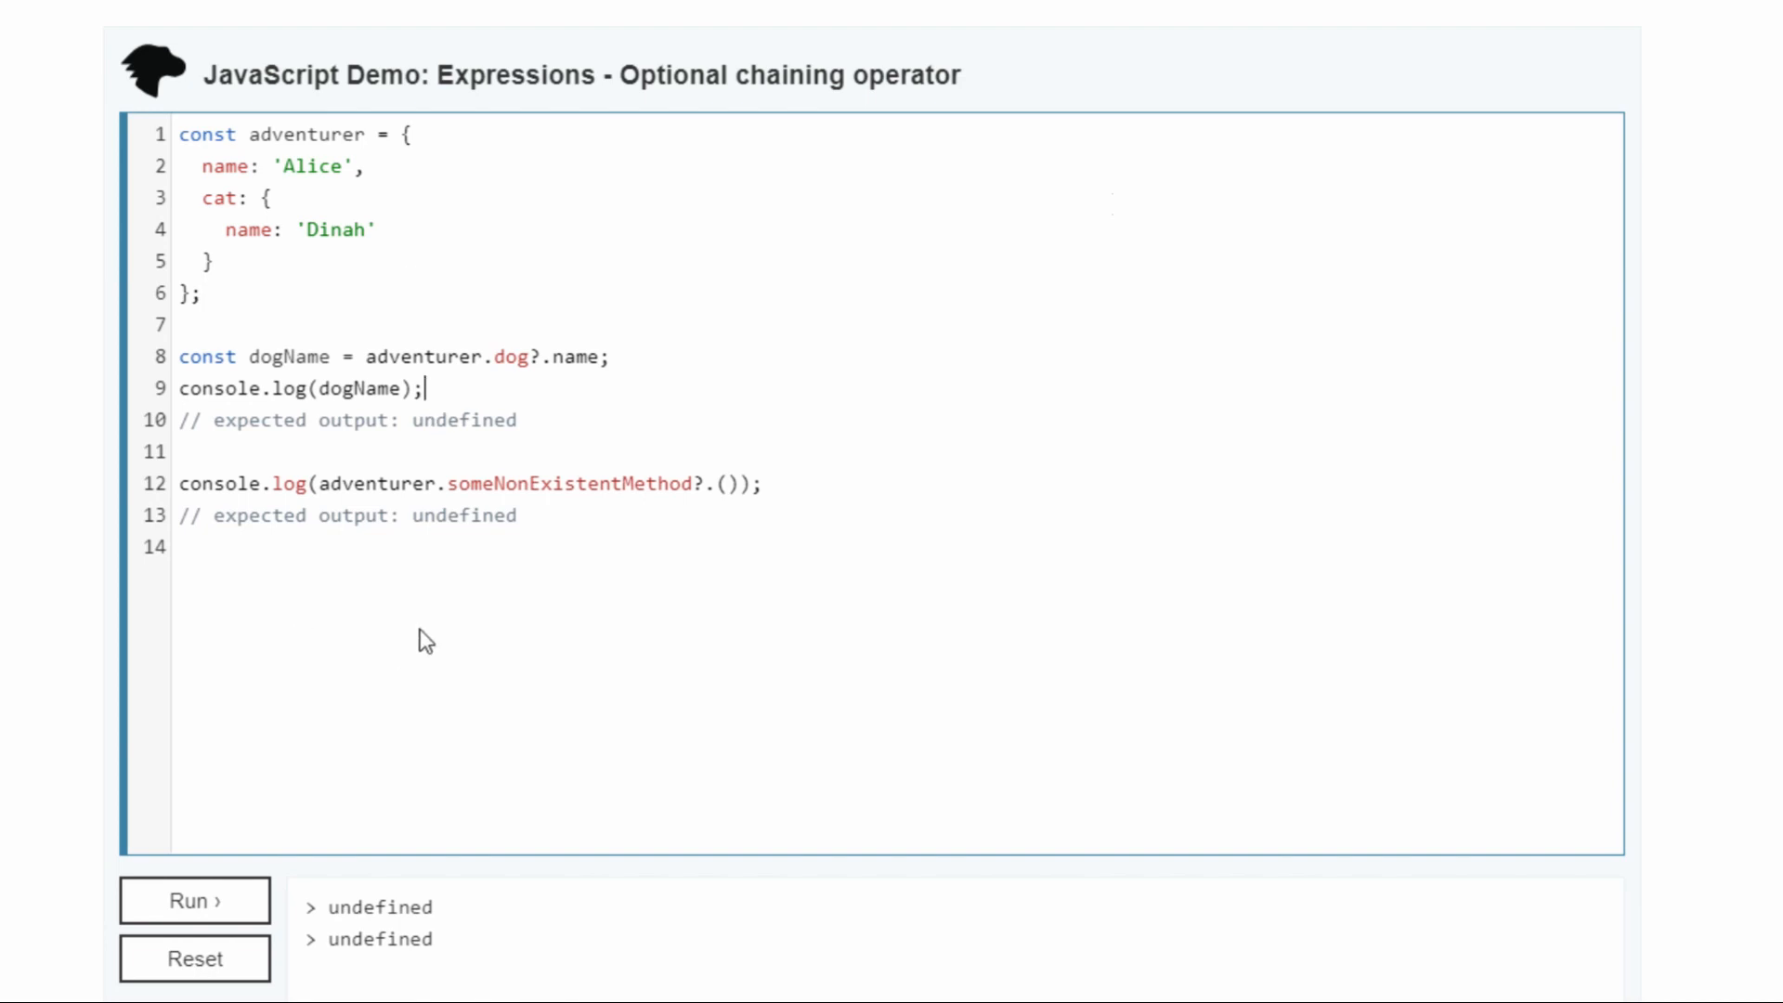
mouse_move(587, 656)
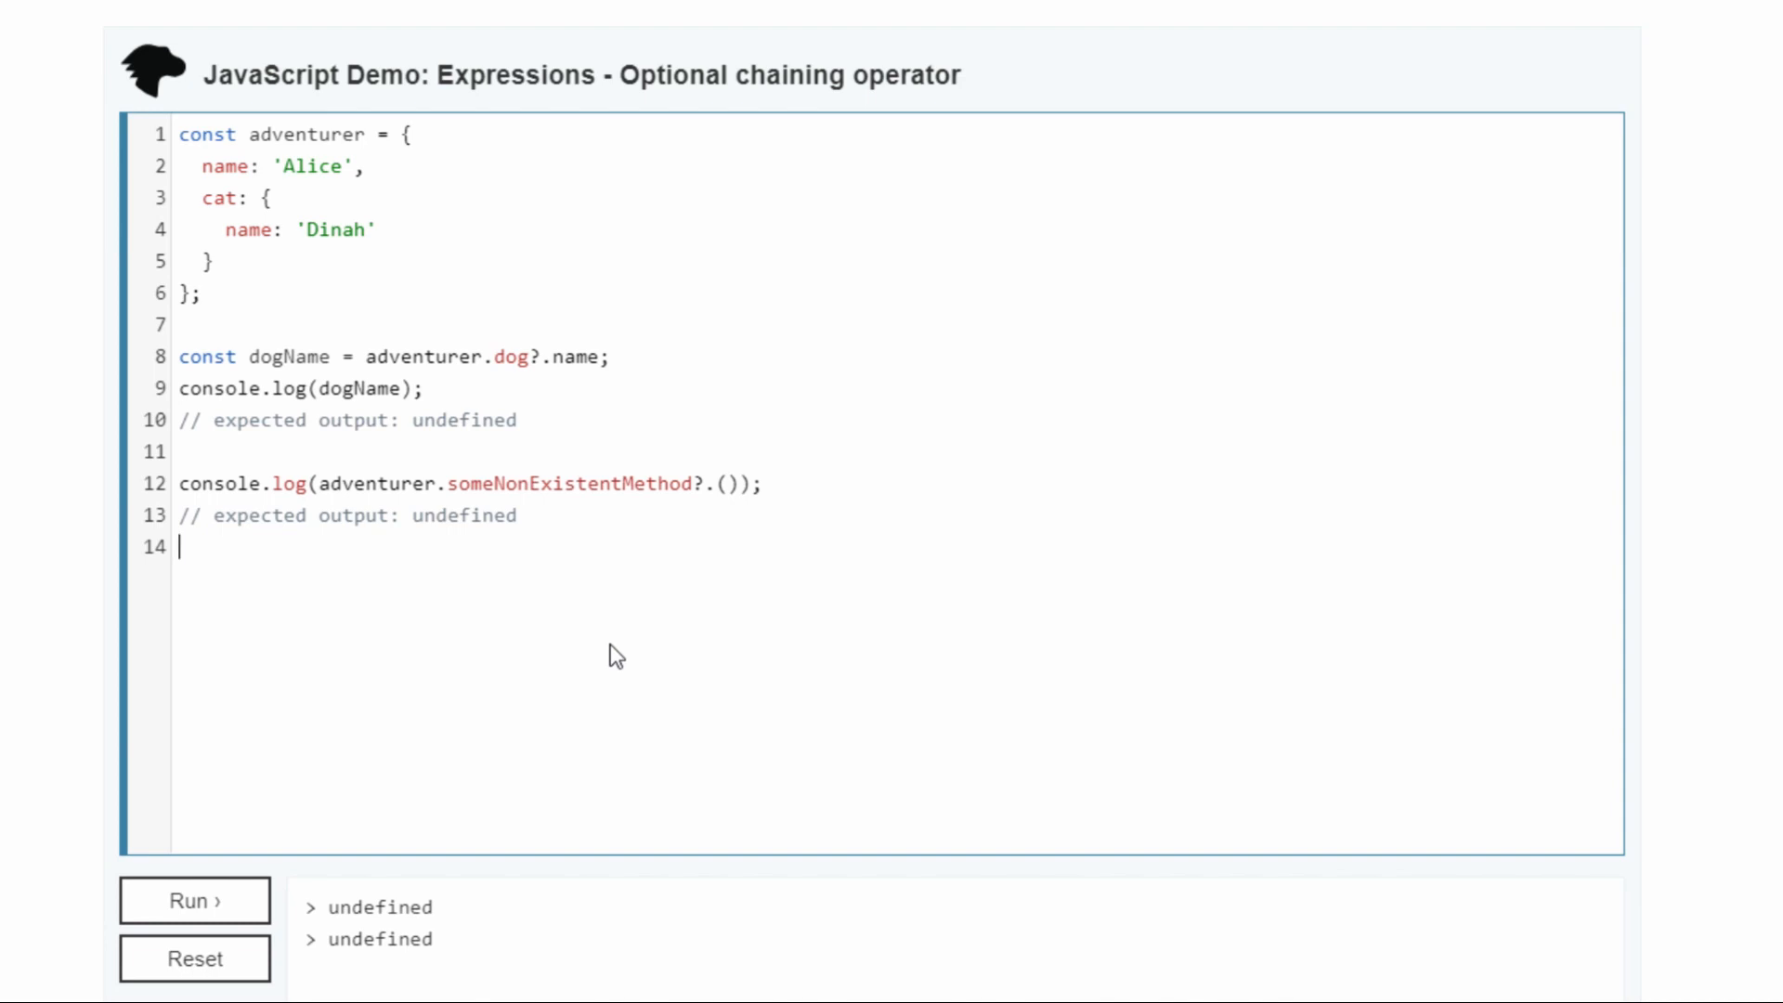
mouse_move(379, 620)
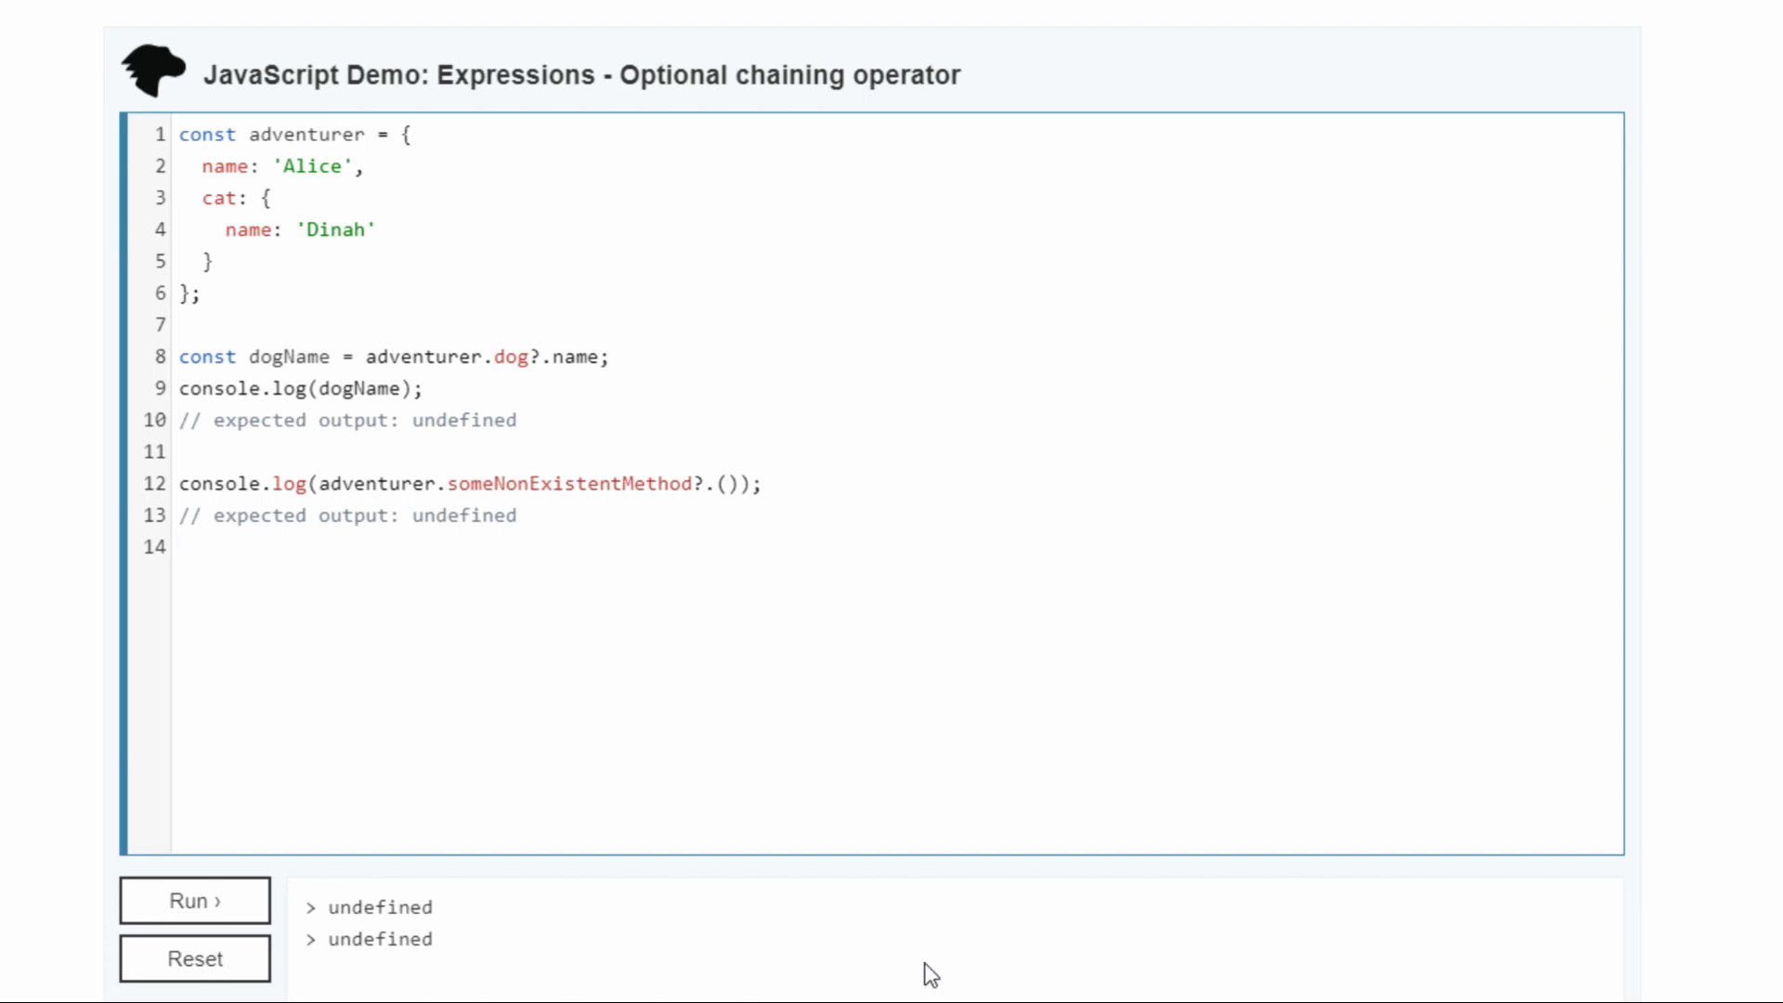
mouse_move(643, 632)
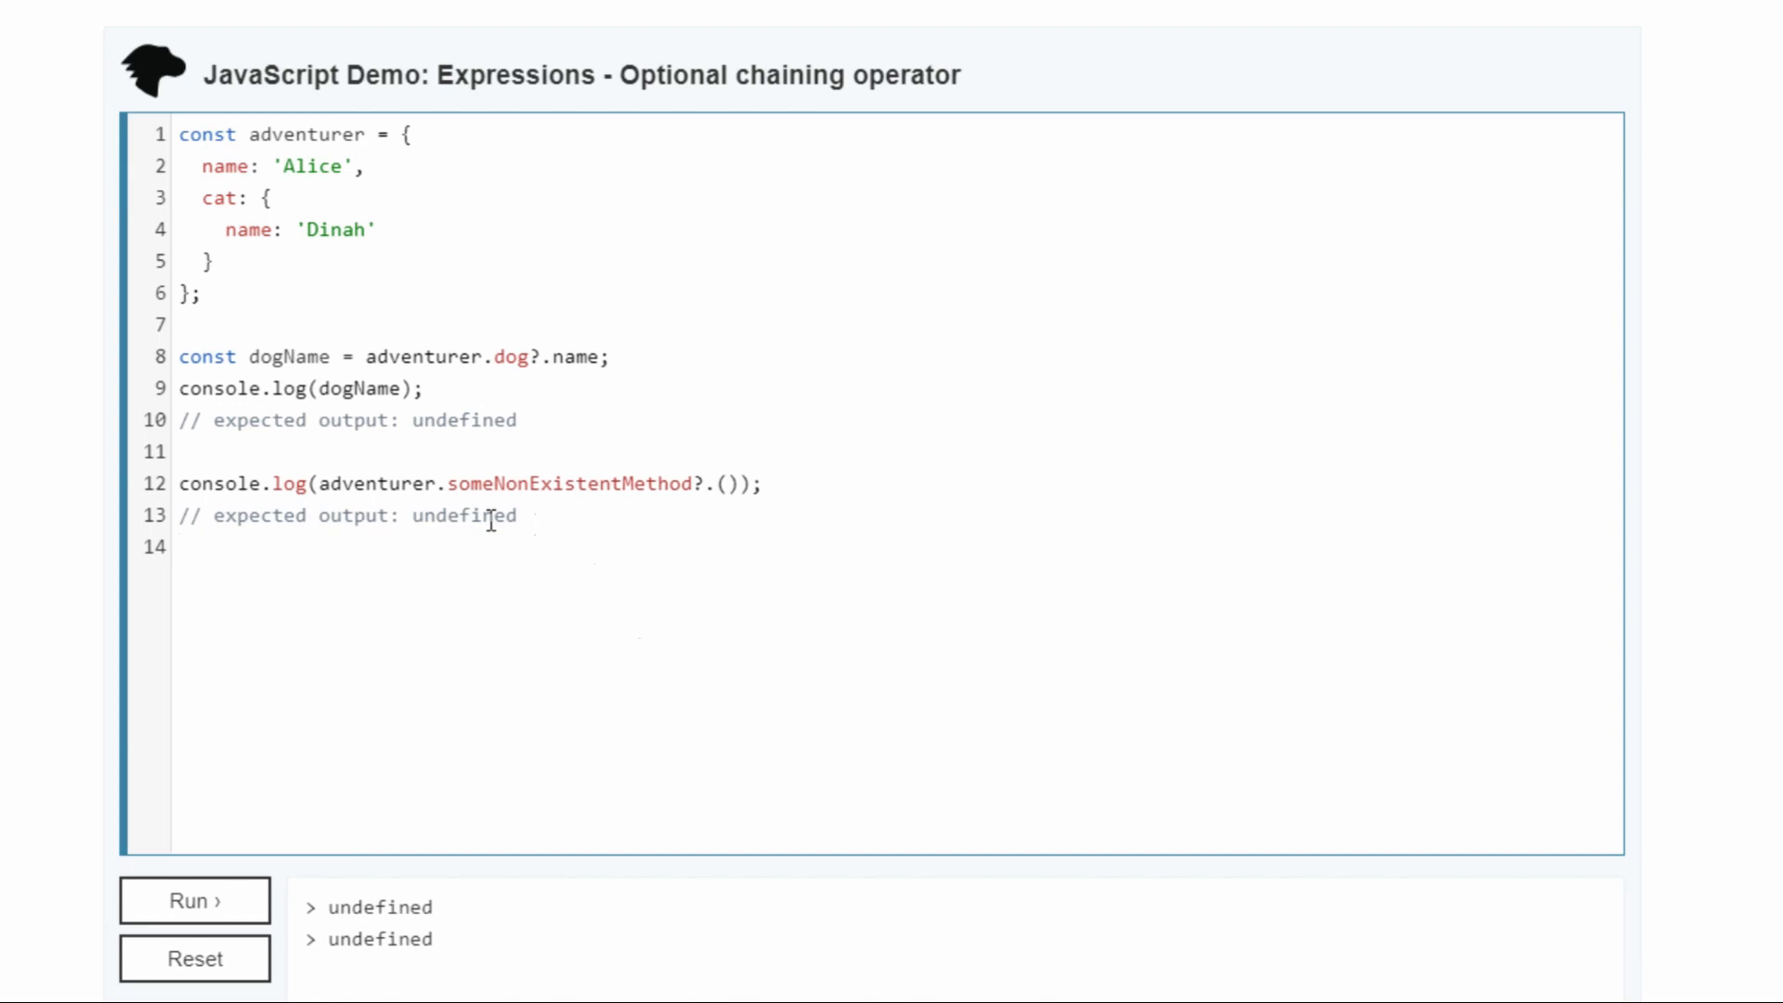
mouse_move(647, 275)
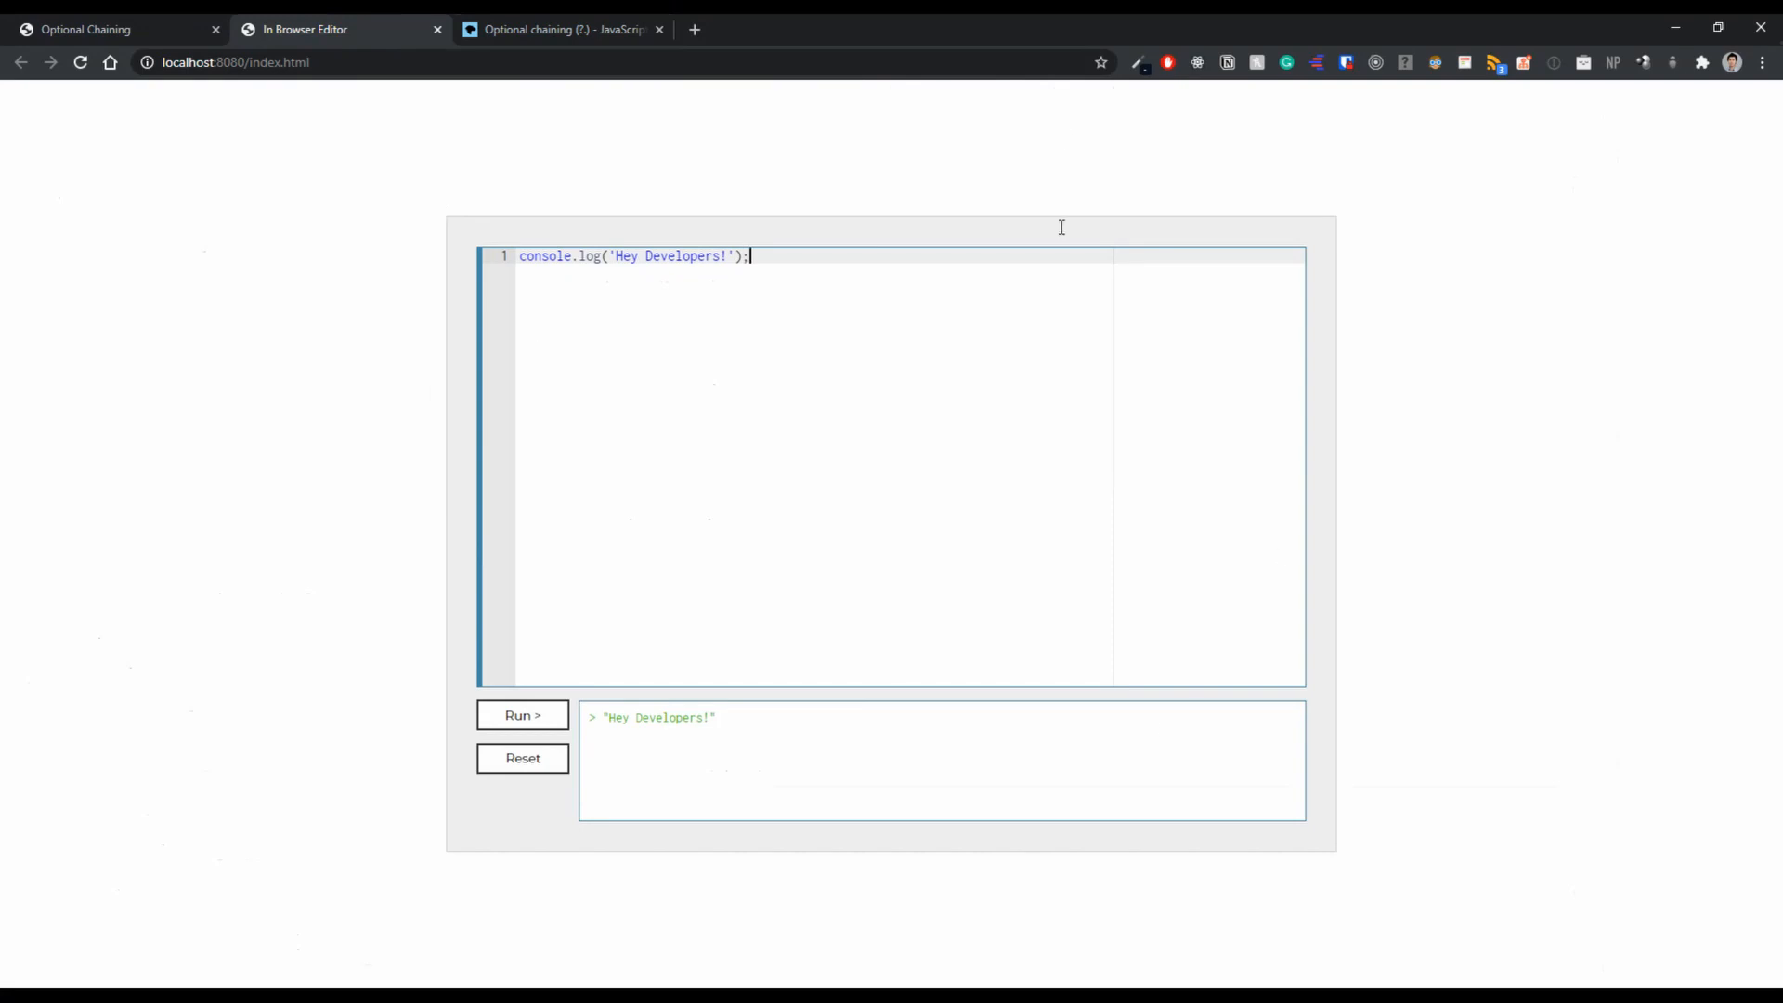
mouse_move(453, 531)
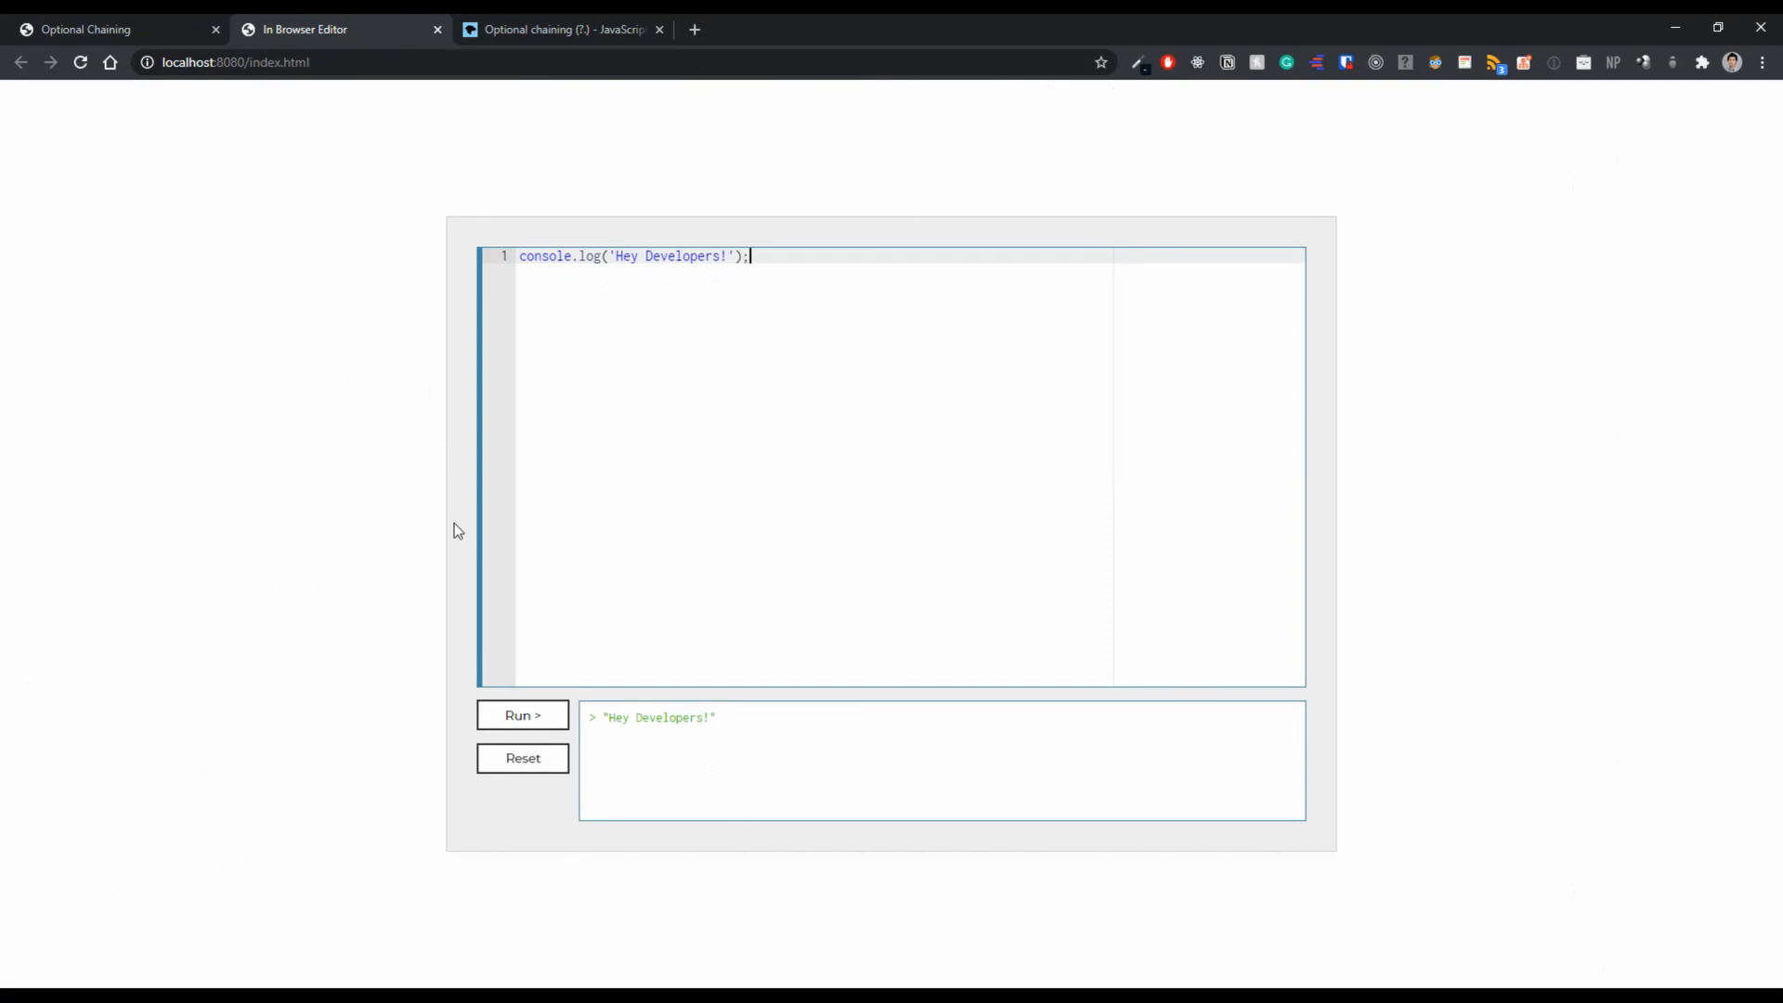
mouse_move(479, 545)
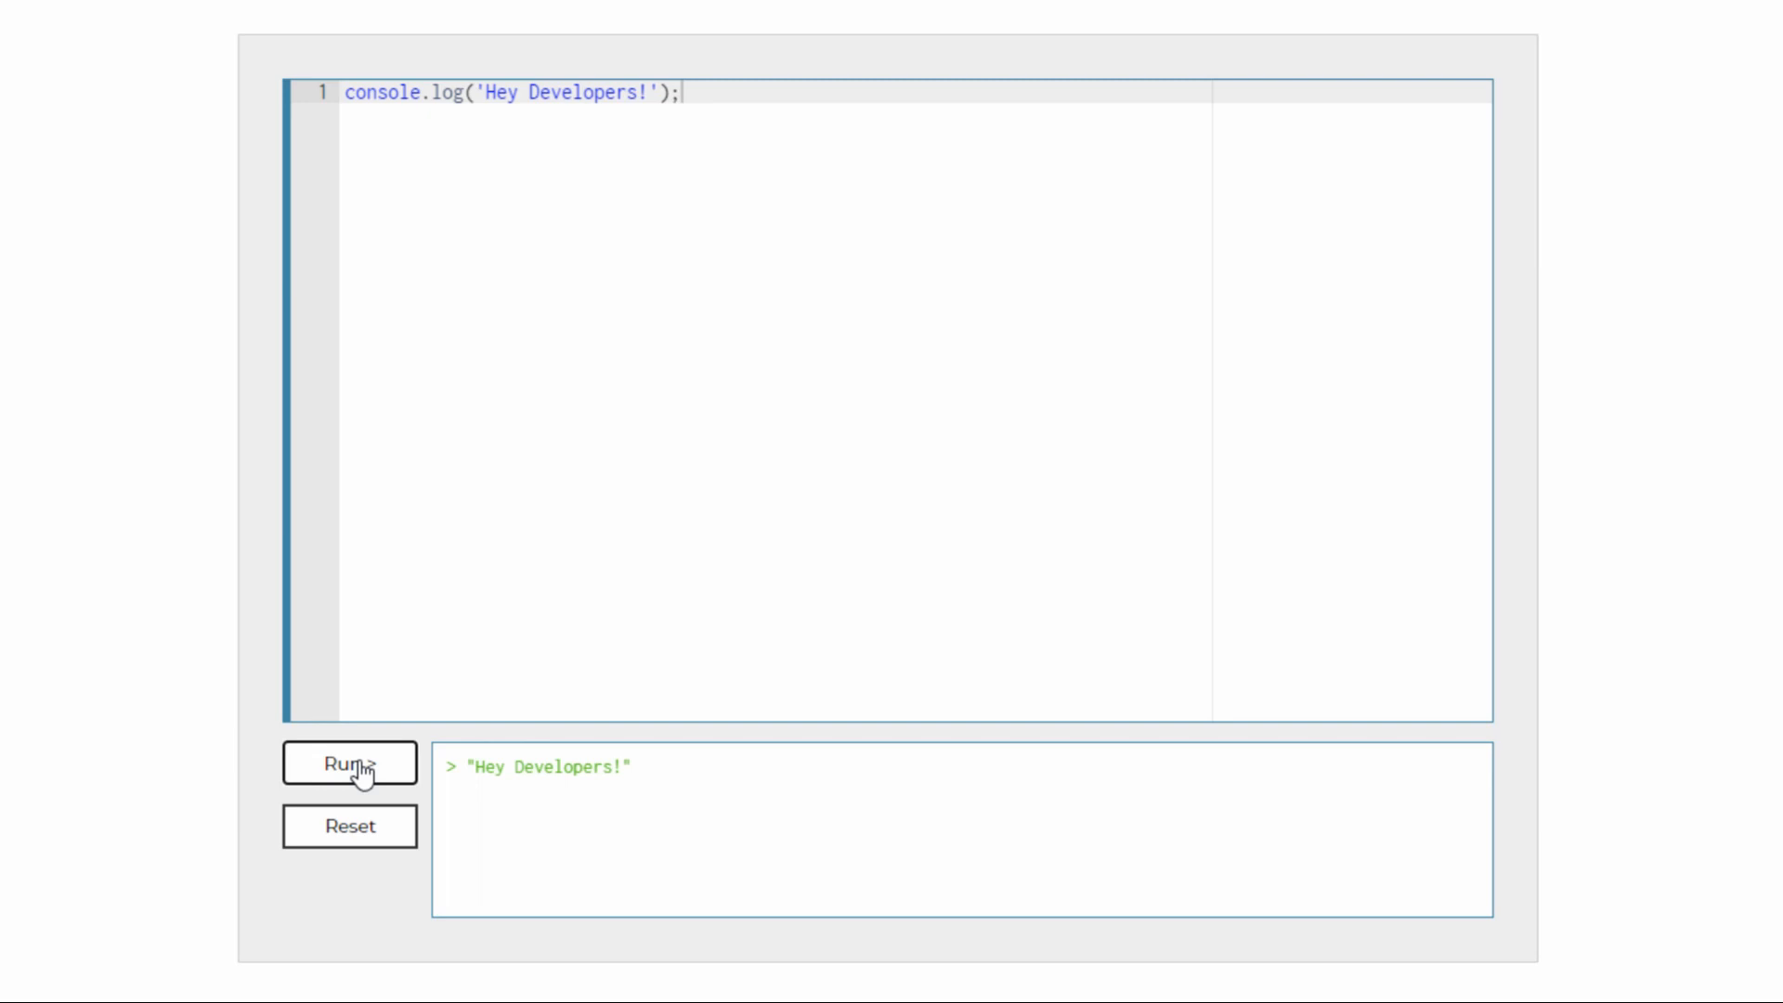
mouse_move(740, 552)
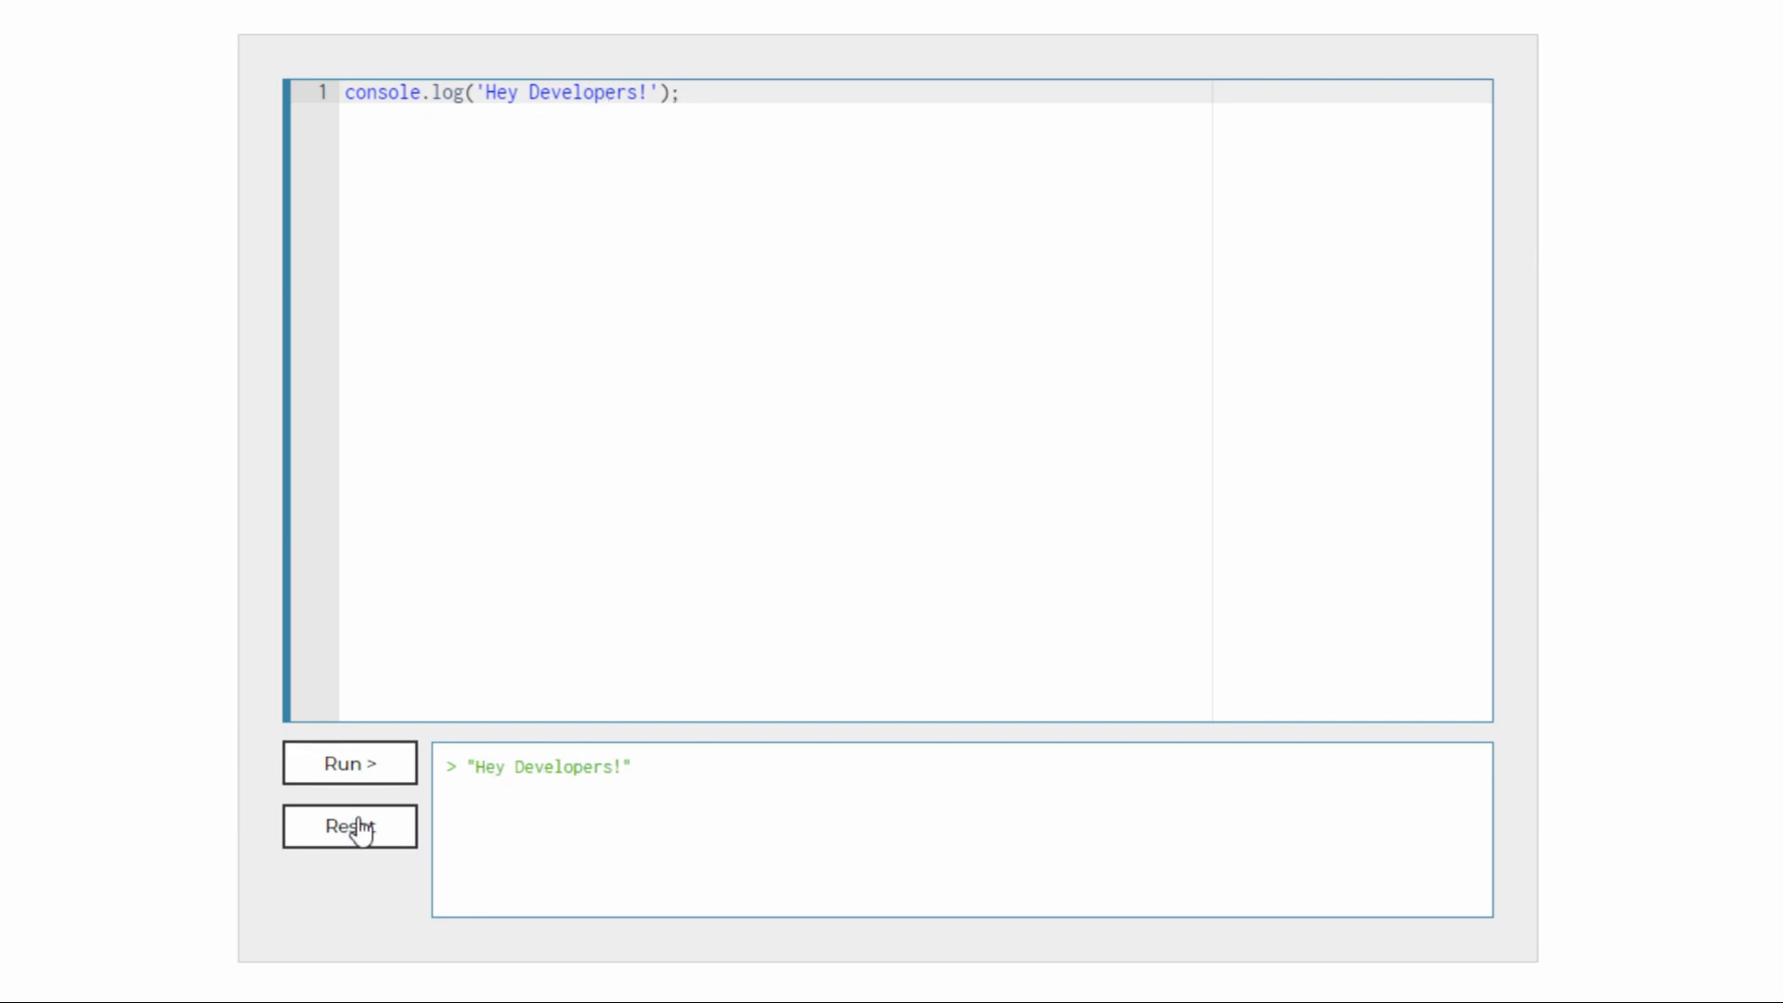
Edit the greeting to 'Hey Developersjiojiojiojo!' and rerun so the console prints it.
text(iojiojiojo)
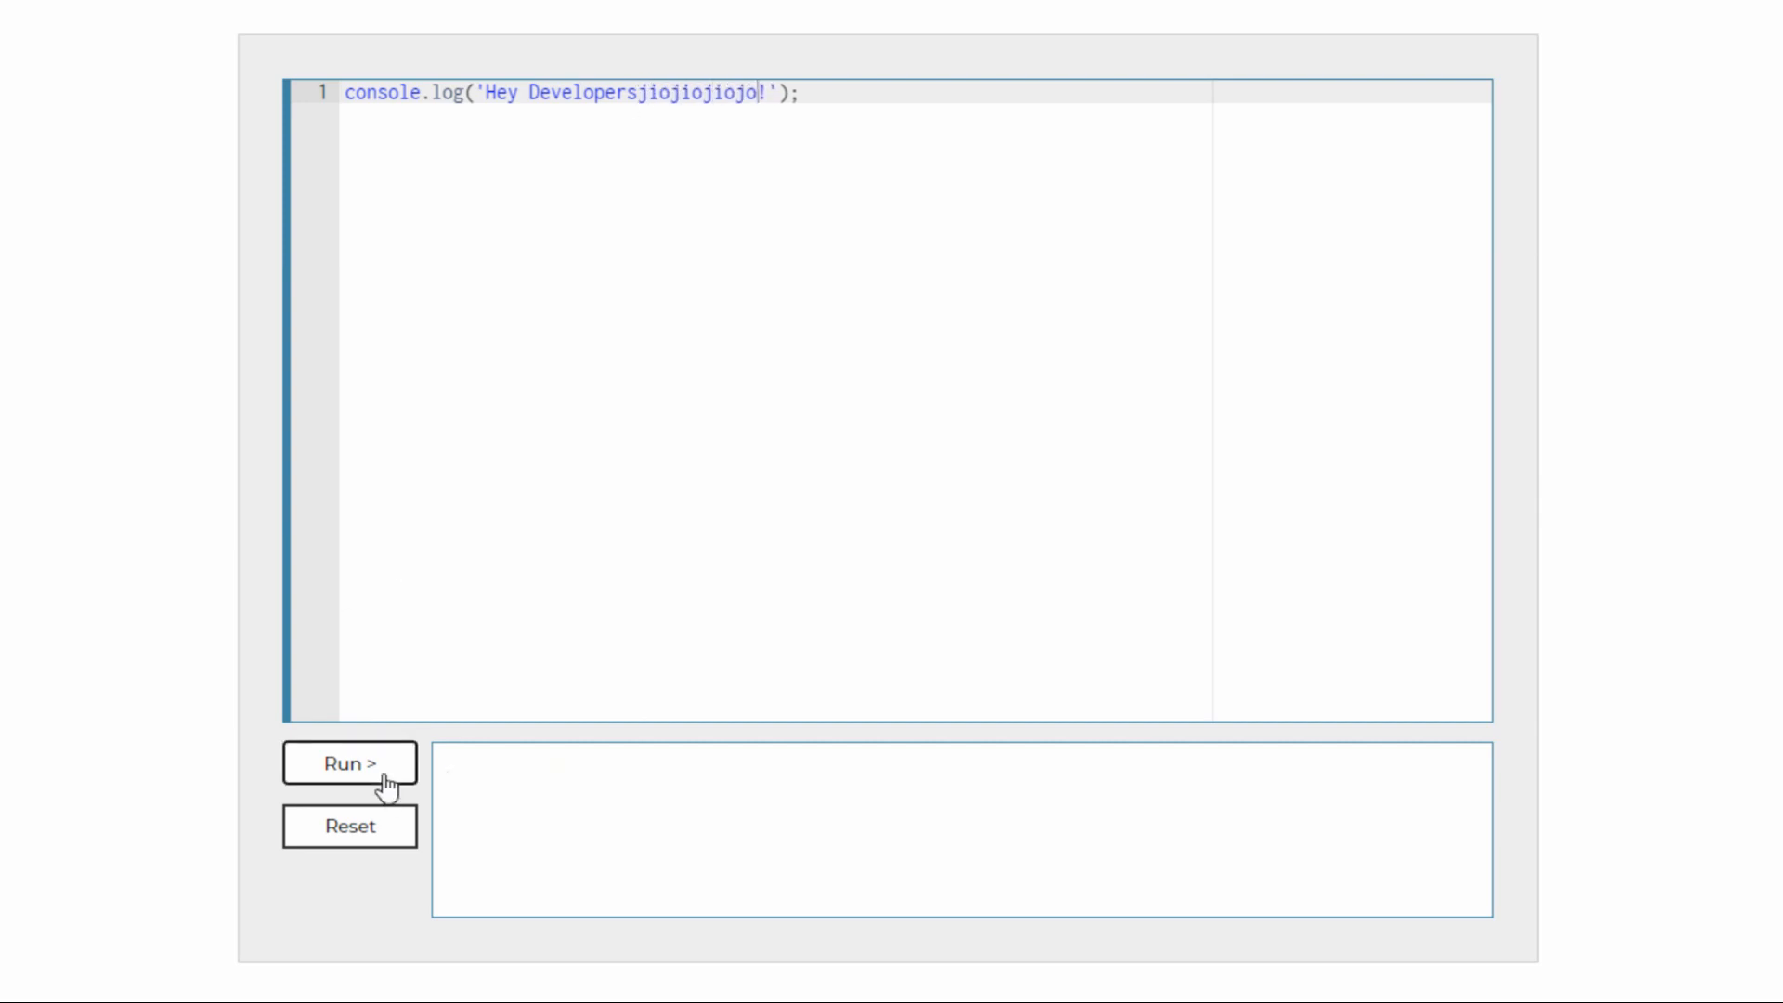
click(349, 763)
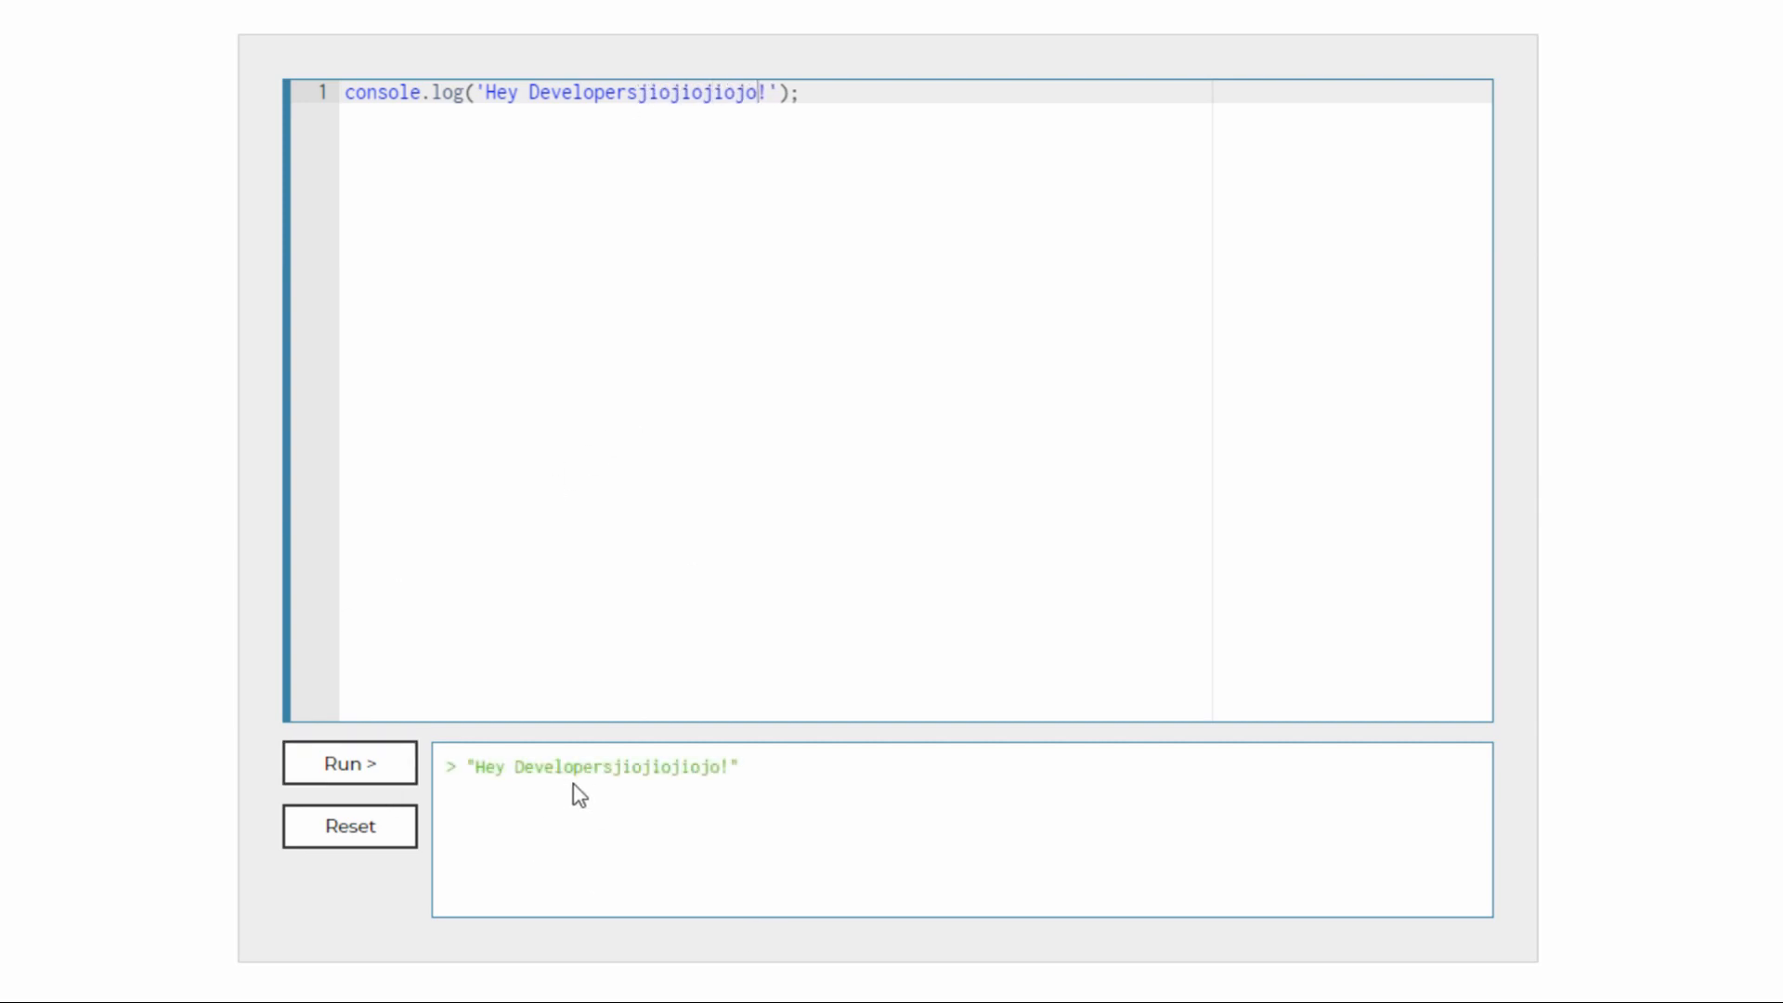